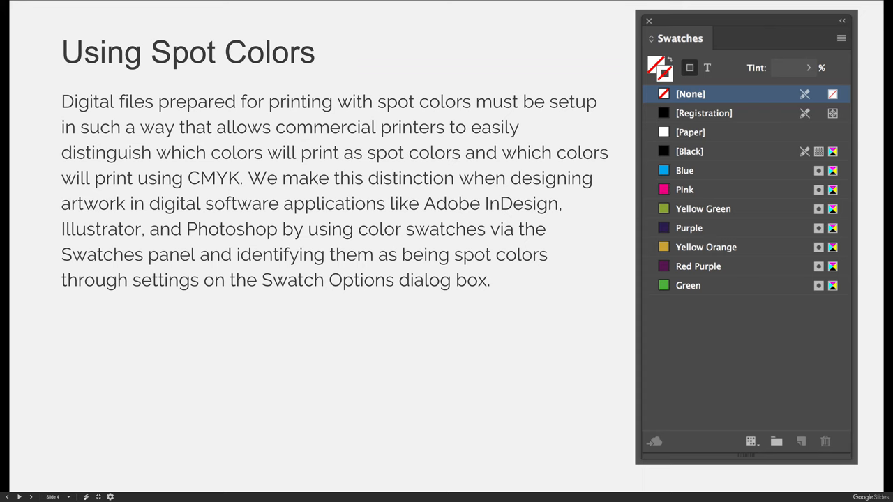
mouse_move(816, 299)
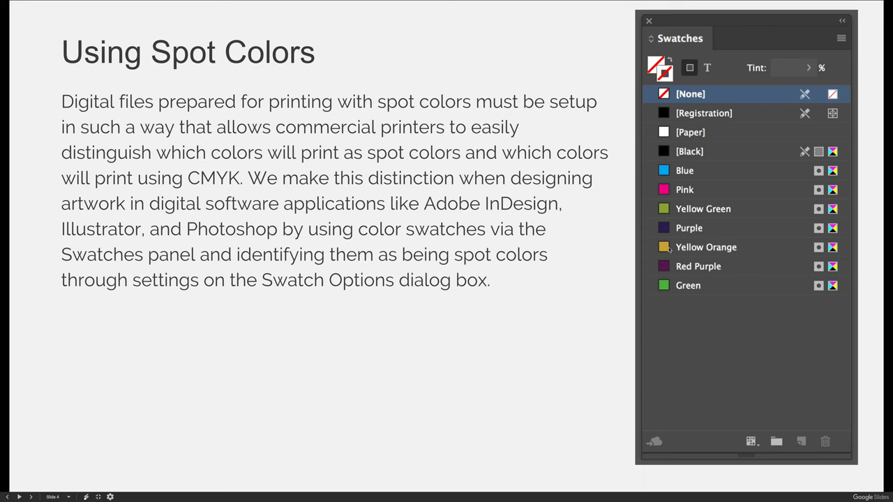
mouse_move(819, 142)
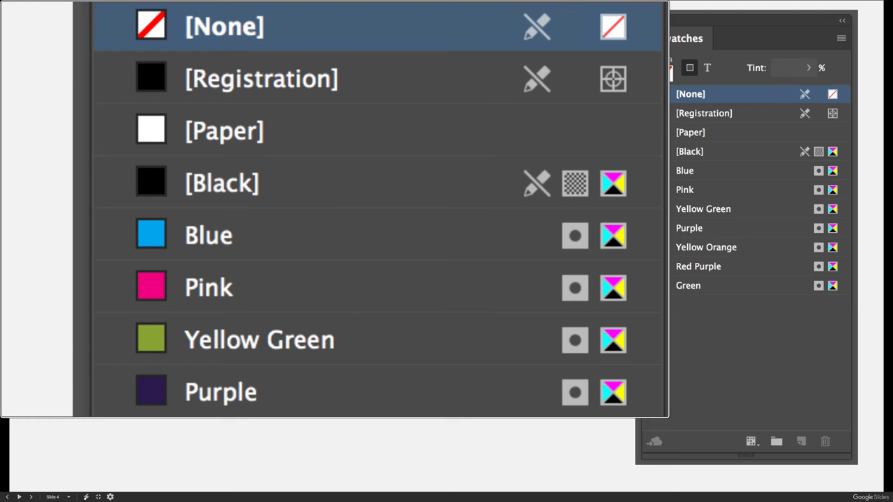
scroll(down, 3)
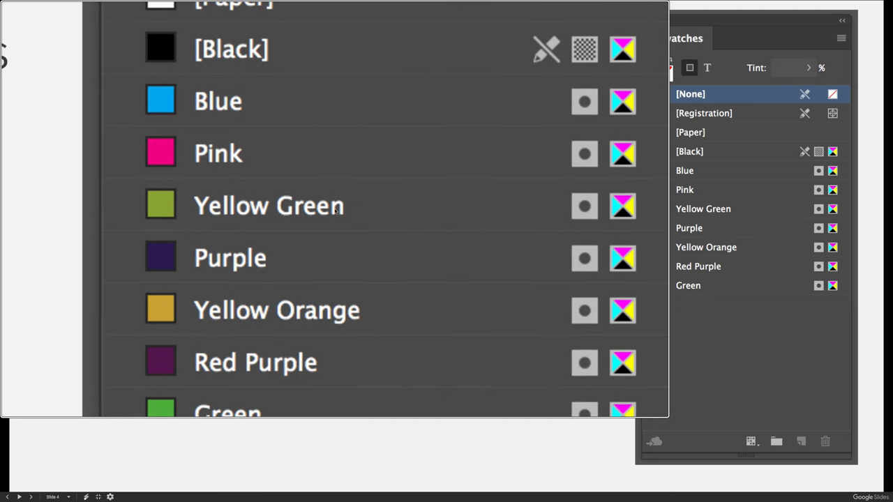